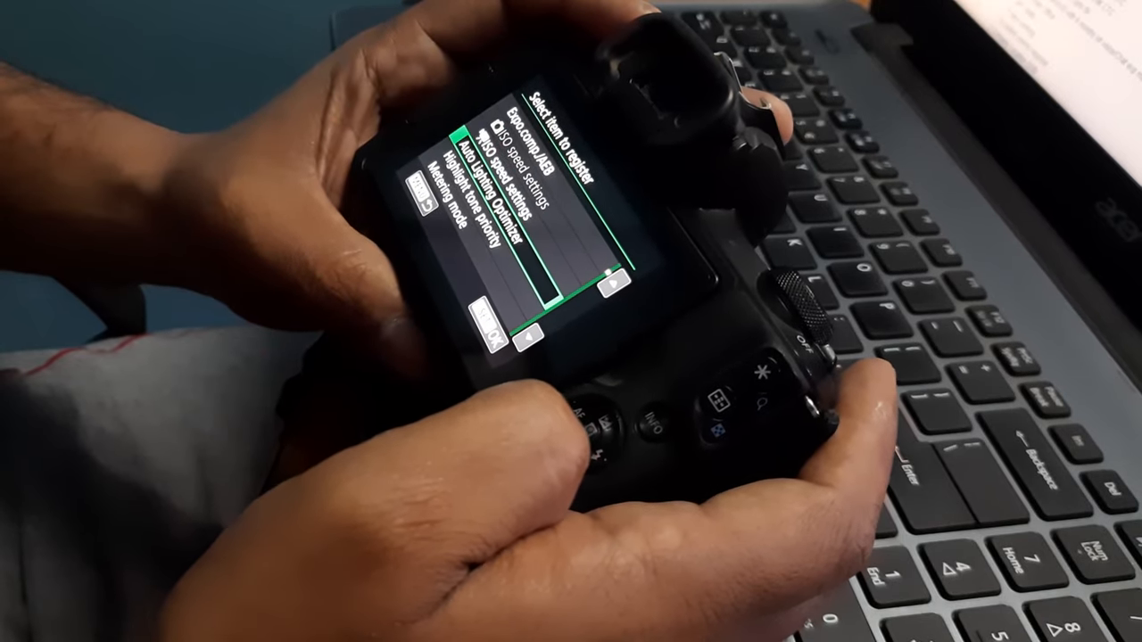
scroll(down, 3)
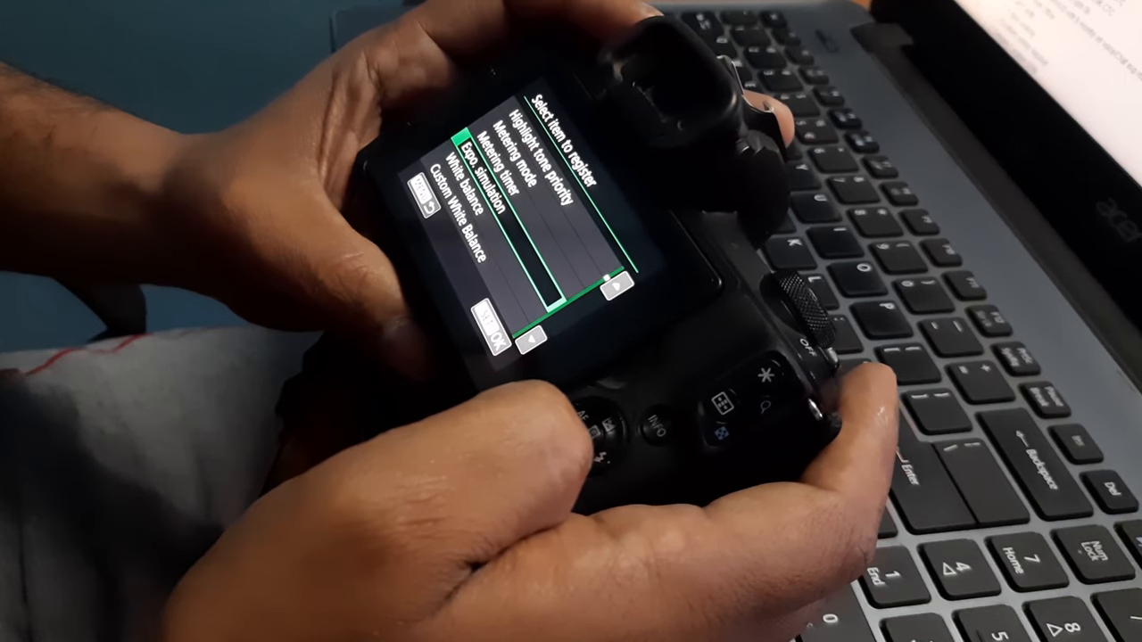